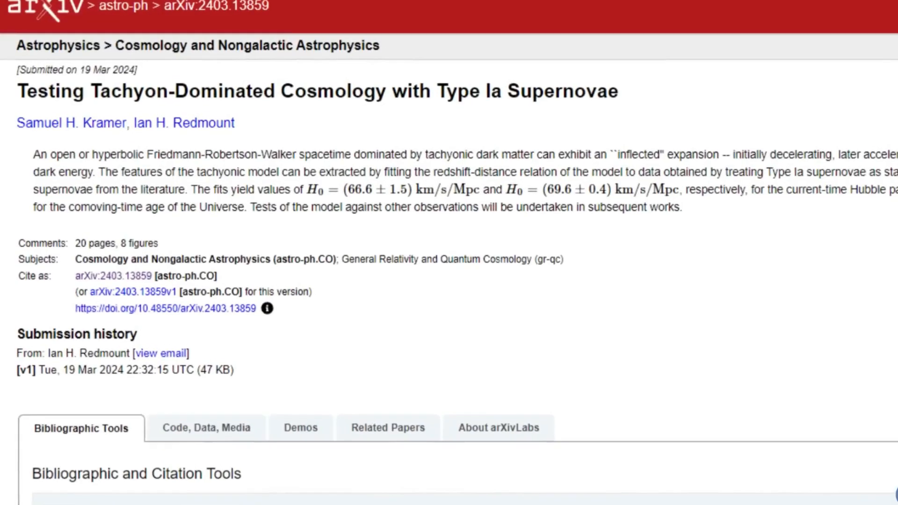
{"action": "scroll", "scroll_direction": "down", "scroll_amount": 3}
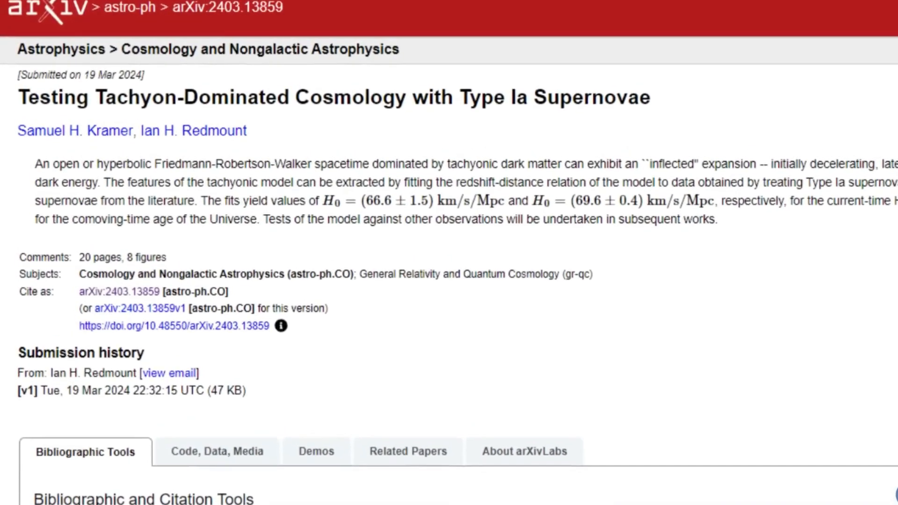